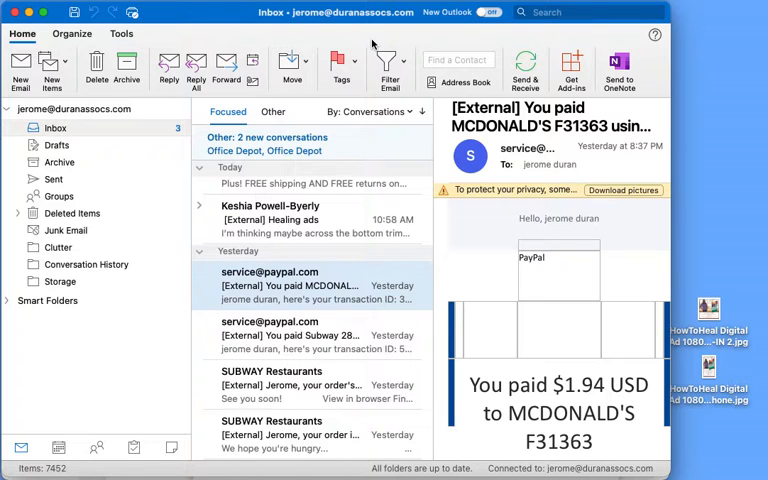
mouse_move(338, 48)
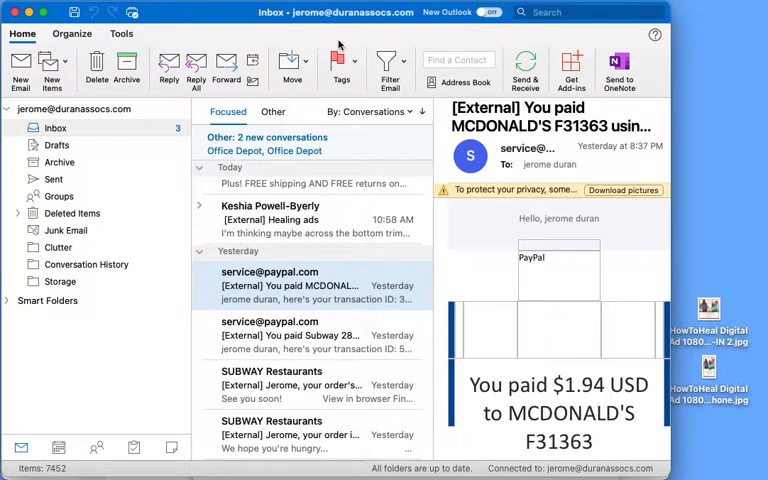
Start a new blank email message from the Outlook inbox.
left_click(24, 62)
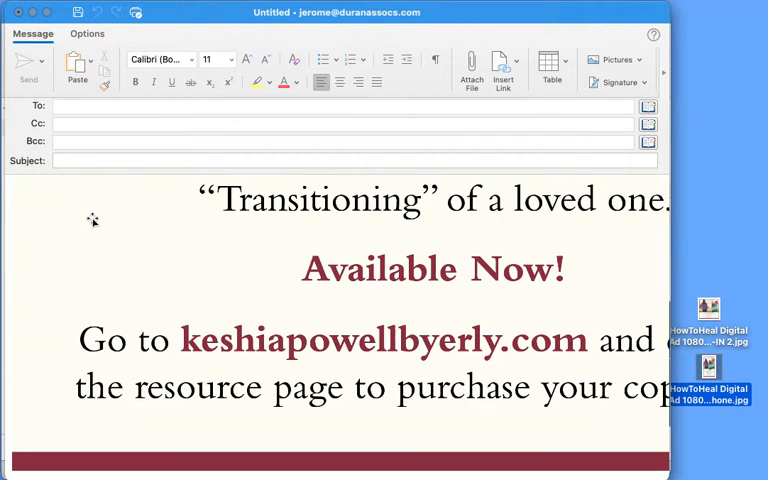
mouse_move(220, 276)
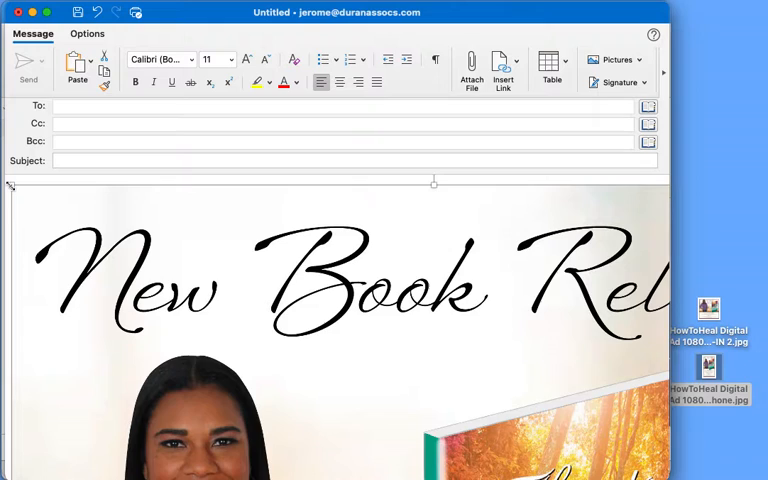
Shrink the pasted New Book Release ad image to a small size by its corner handle.
left_click_drag(432, 184, 380, 184)
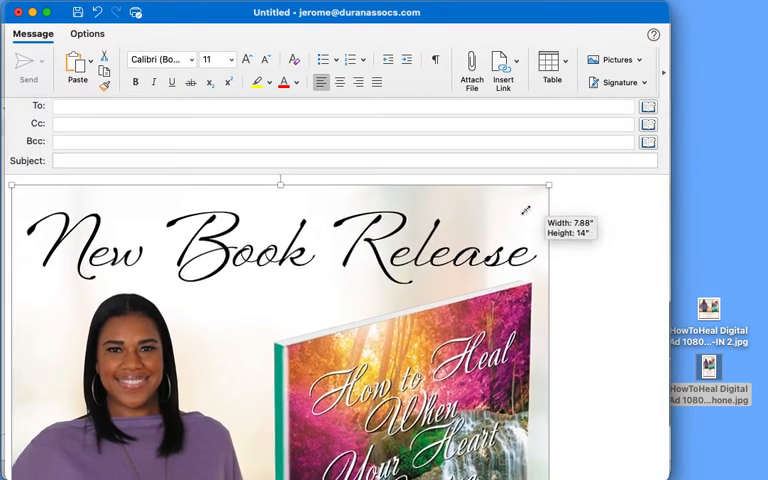
left_click_drag(548, 186, 438, 186)
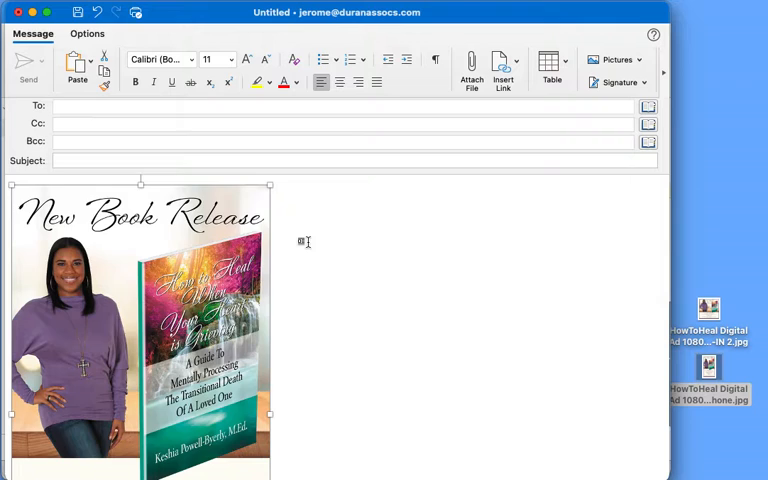
Write the greeting 'Hello how are you' at the top of the message above the image.
scroll("down", 3)
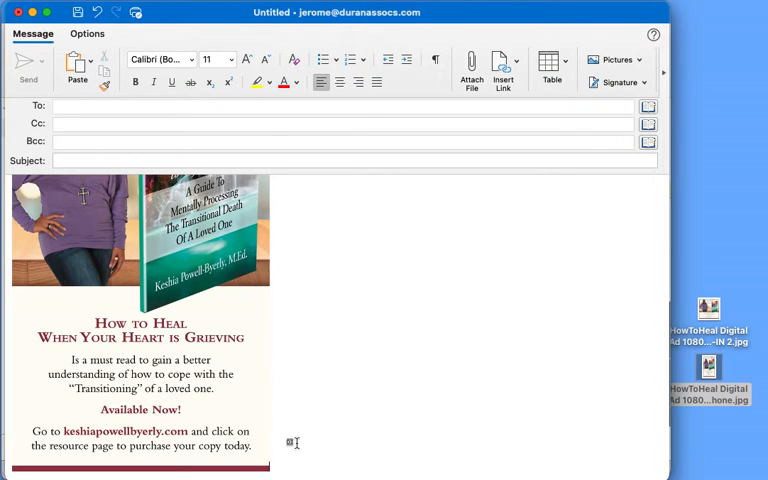
mouse_move(300, 380)
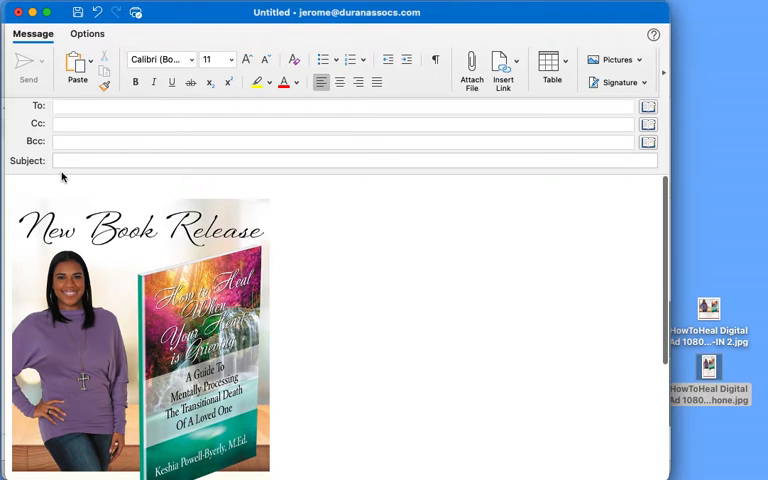
type("Hello how are")
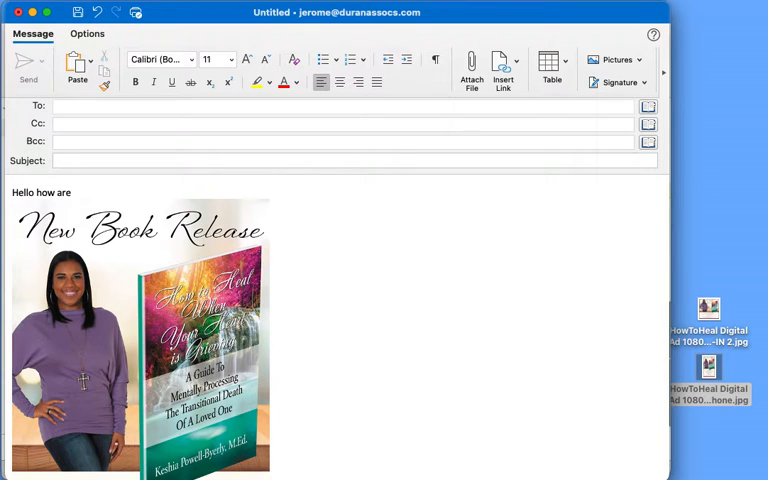
type("you")
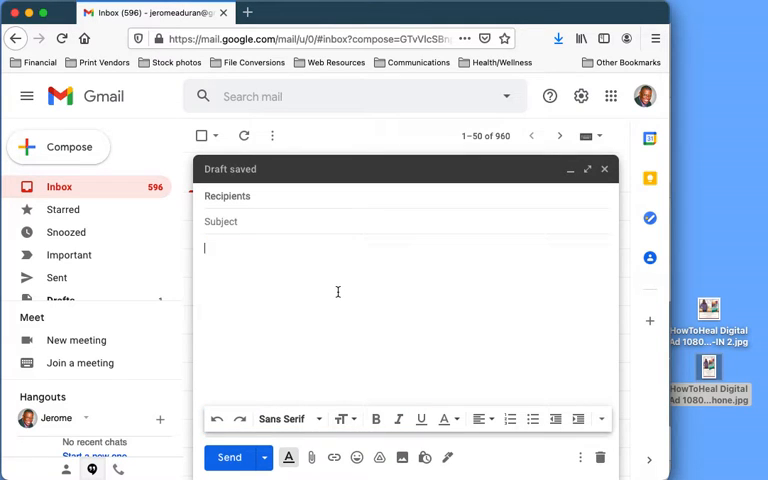
mouse_move(360, 456)
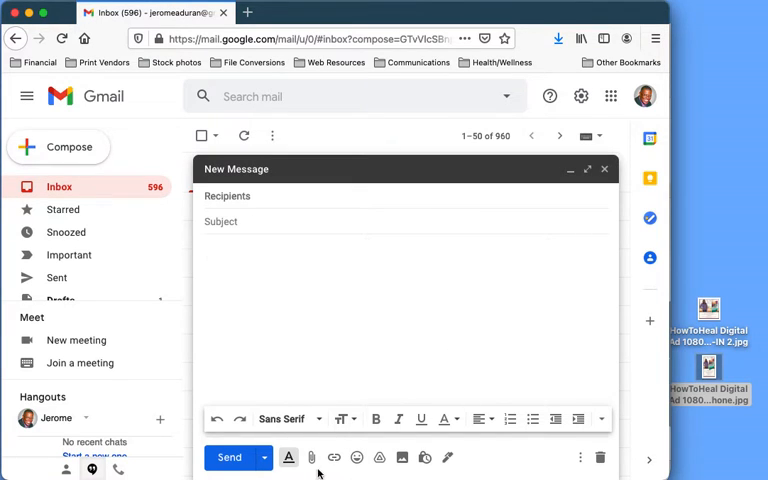
mouse_move(312, 458)
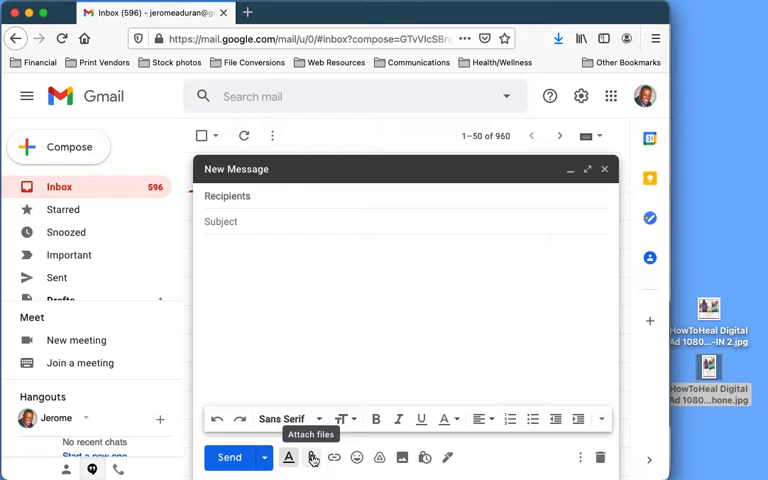
left_click(312, 456)
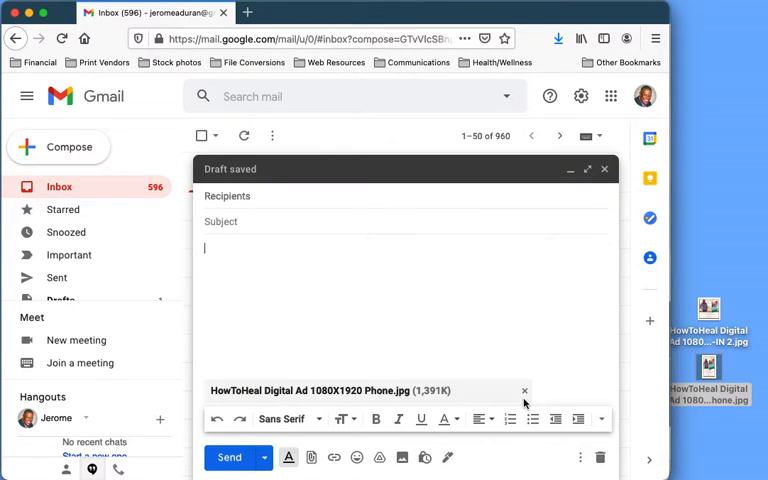
mouse_move(524, 392)
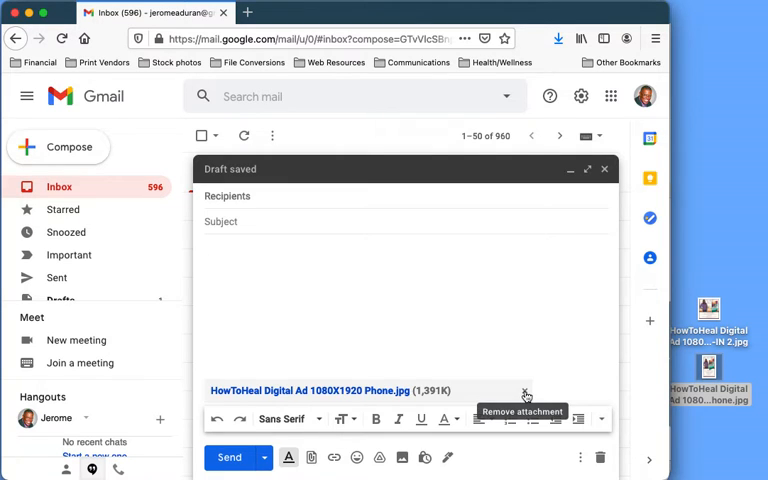
left_click(524, 396)
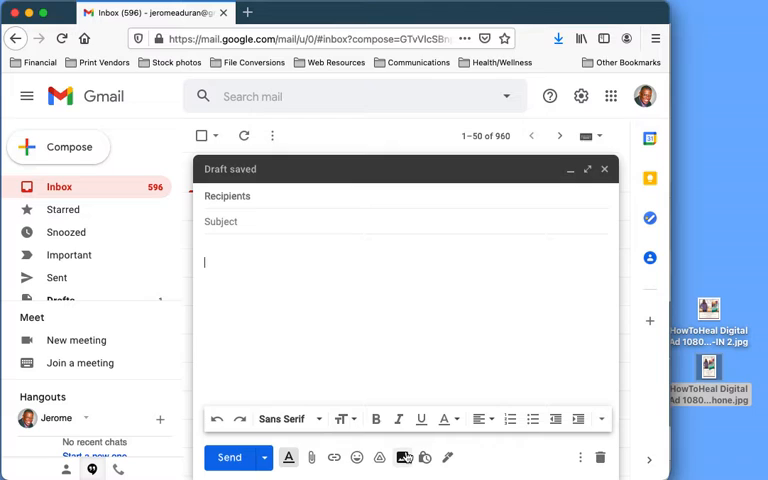
mouse_move(402, 456)
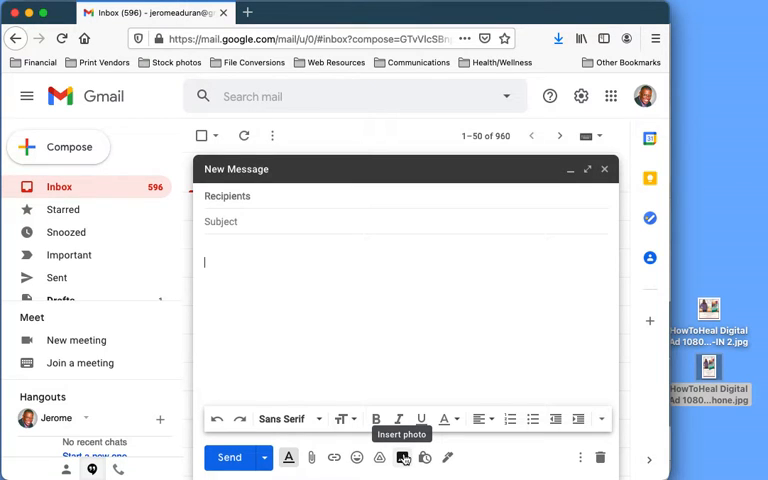
Insert the HowToHeal book-release ad image inline via photo upload from the computer.
left_click(404, 456)
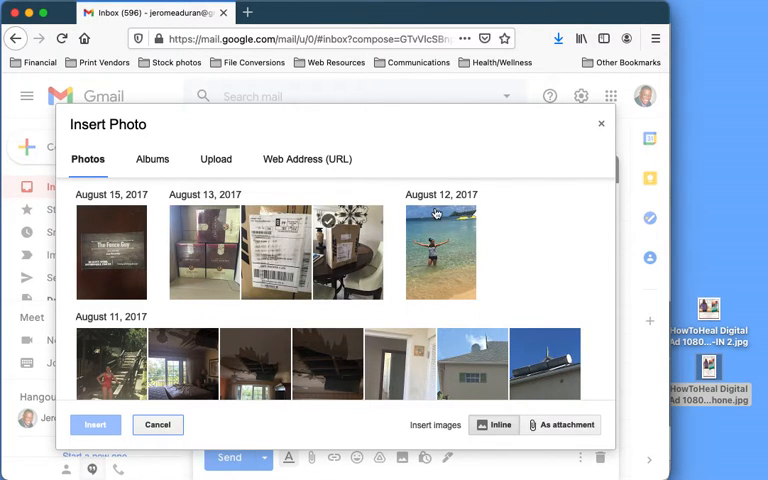
left_click(156, 424)
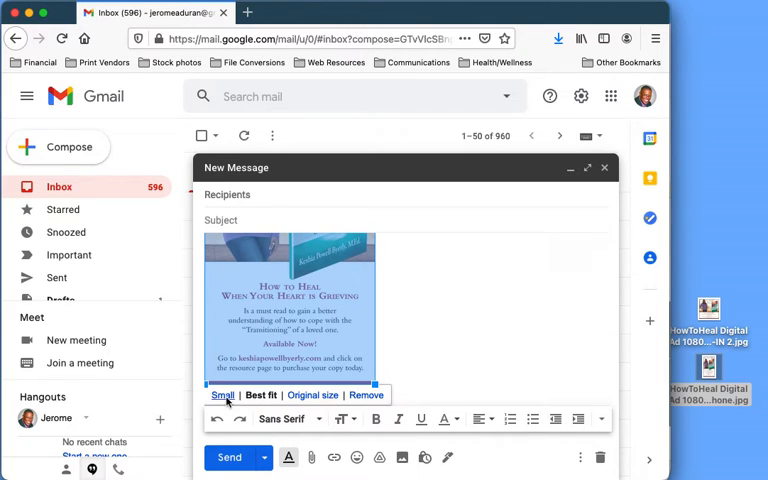
Set the inline ad image to Small, then restore it to Original size.
left_click(224, 396)
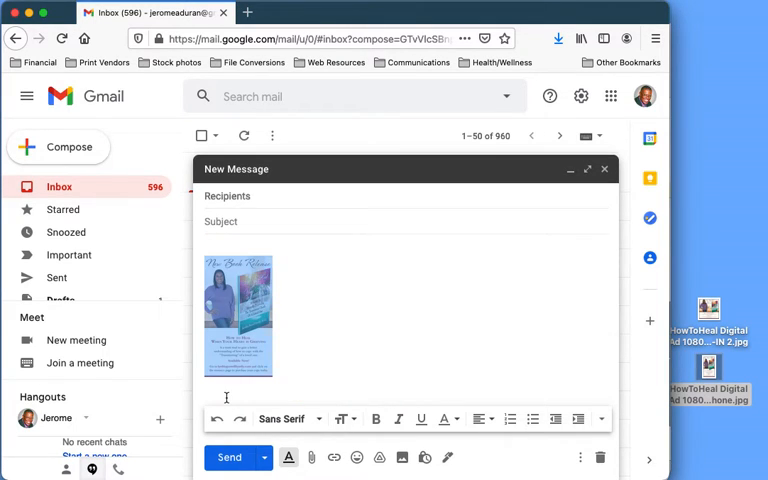
left_click(238, 316)
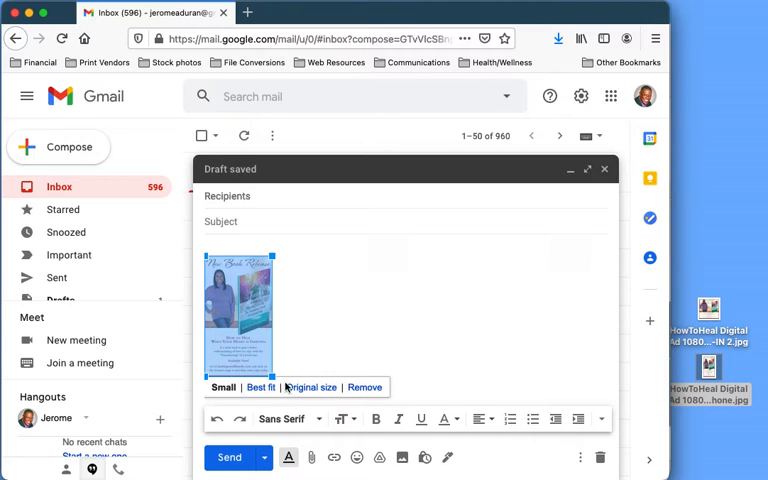
left_click(310, 388)
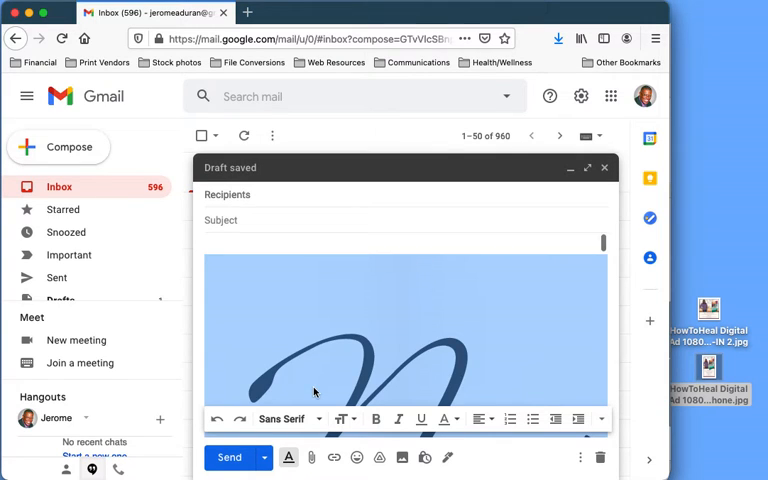